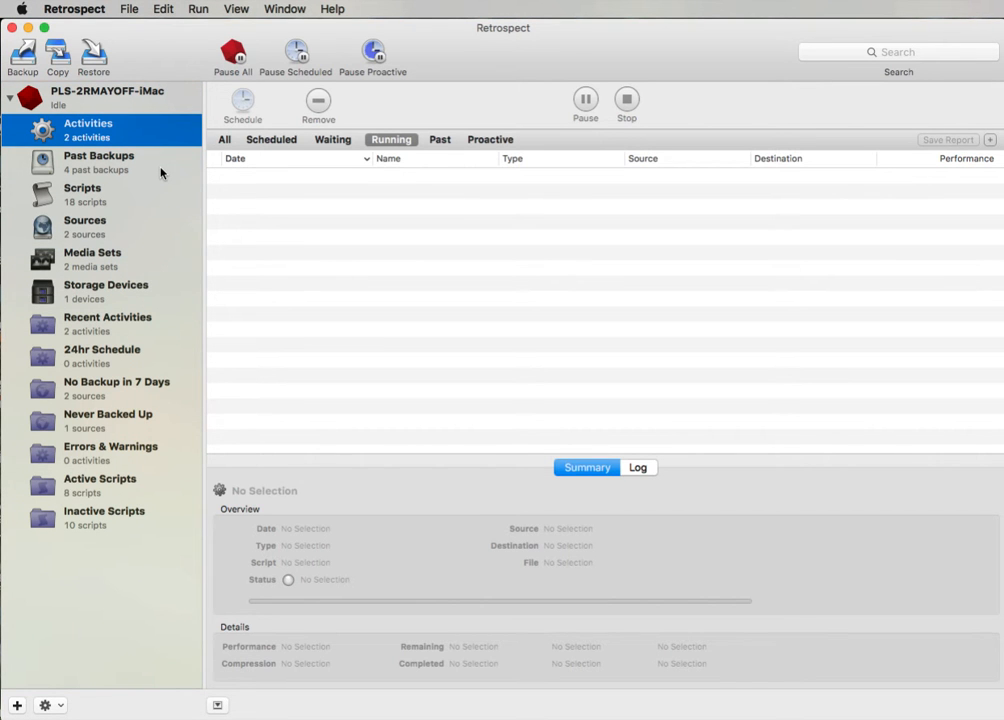
mouse_move(240, 212)
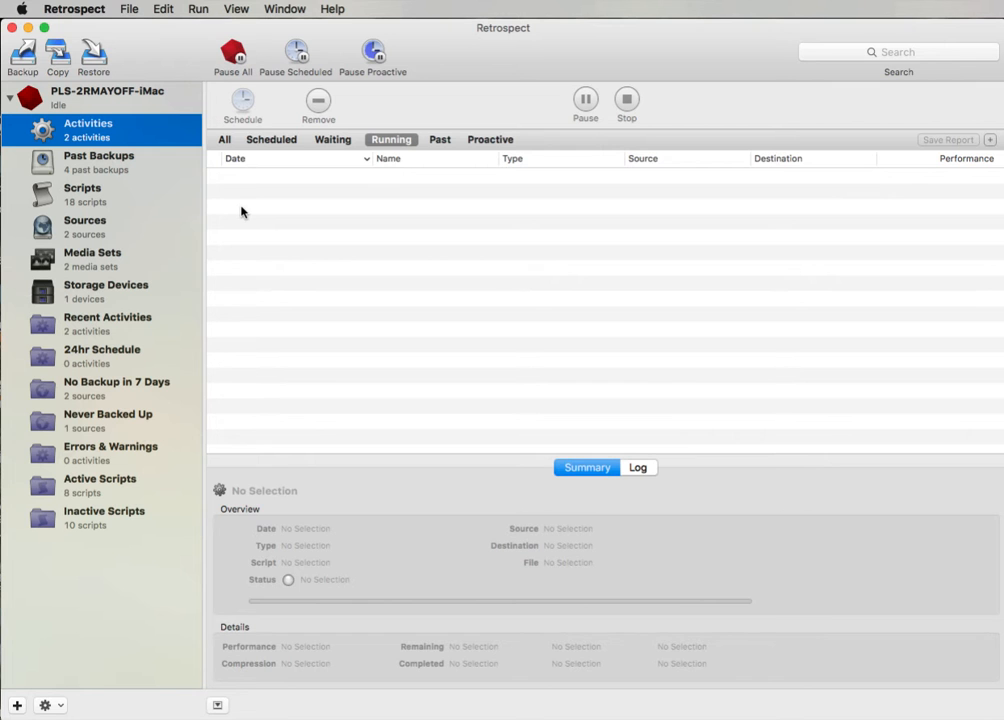
mouse_move(22, 60)
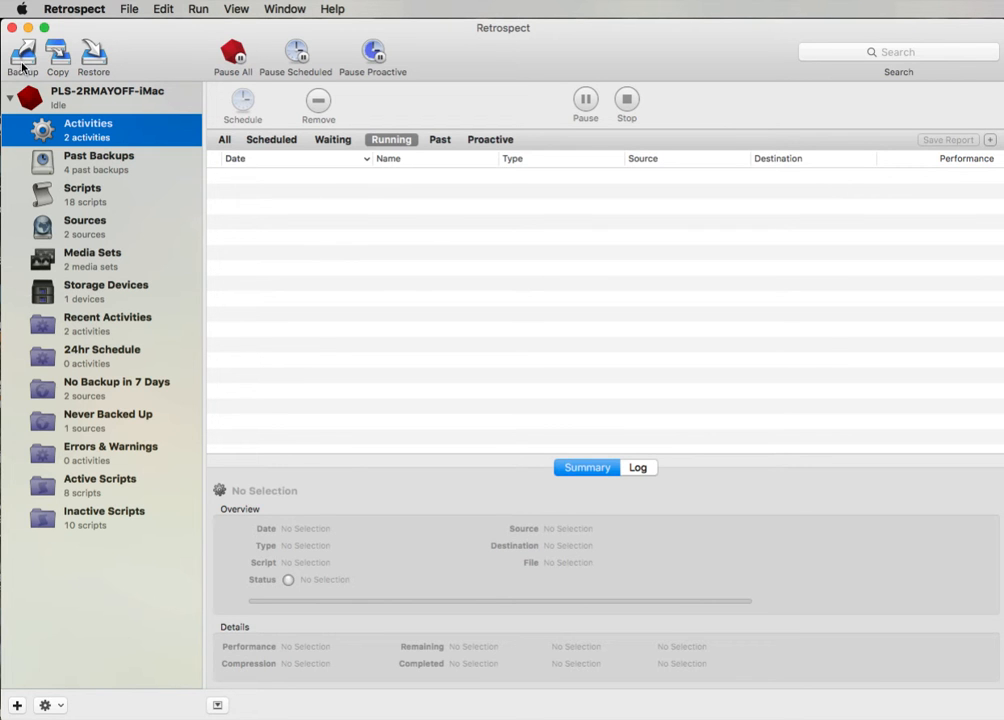
Launch the Backup Assistant and select Macintosh_HD as the backup source with the All Files rule.
click(22, 56)
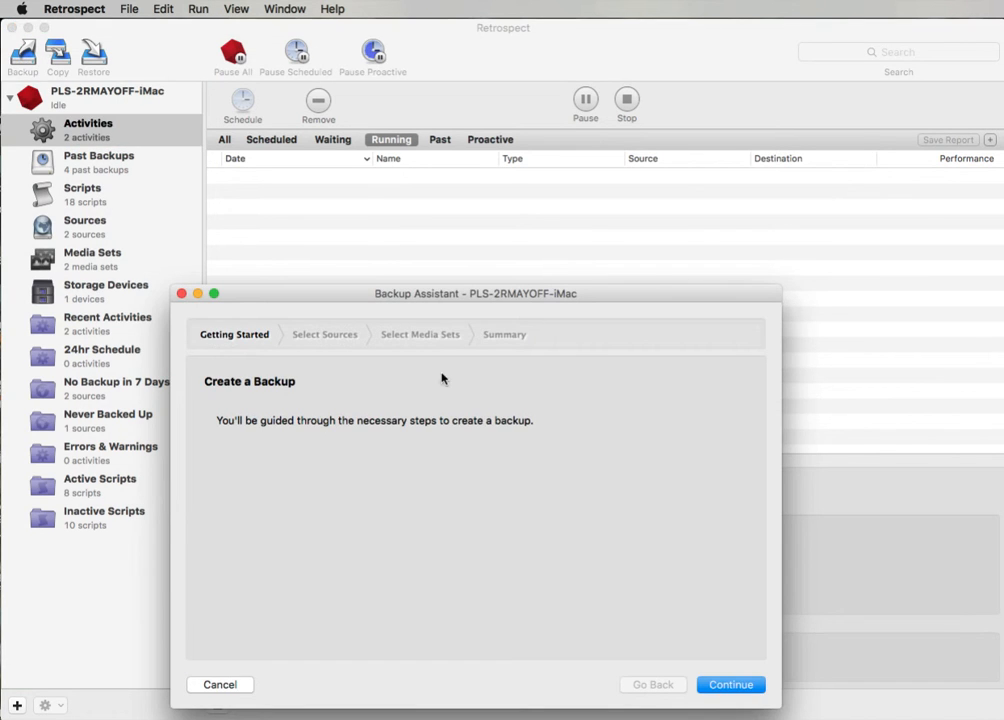
click(730, 684)
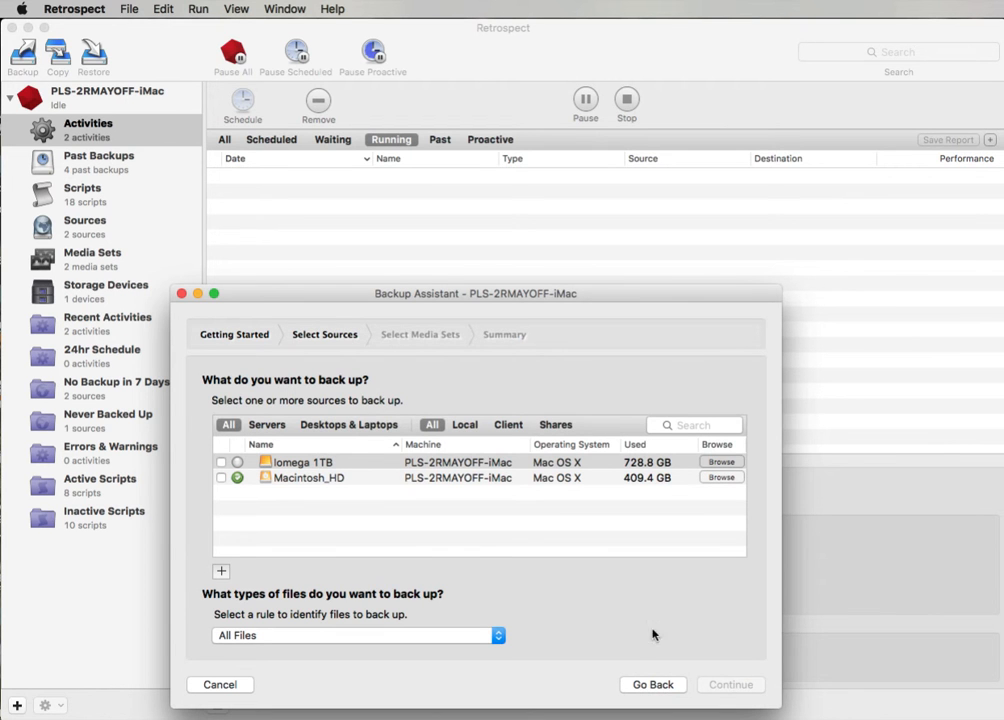
mouse_move(420, 524)
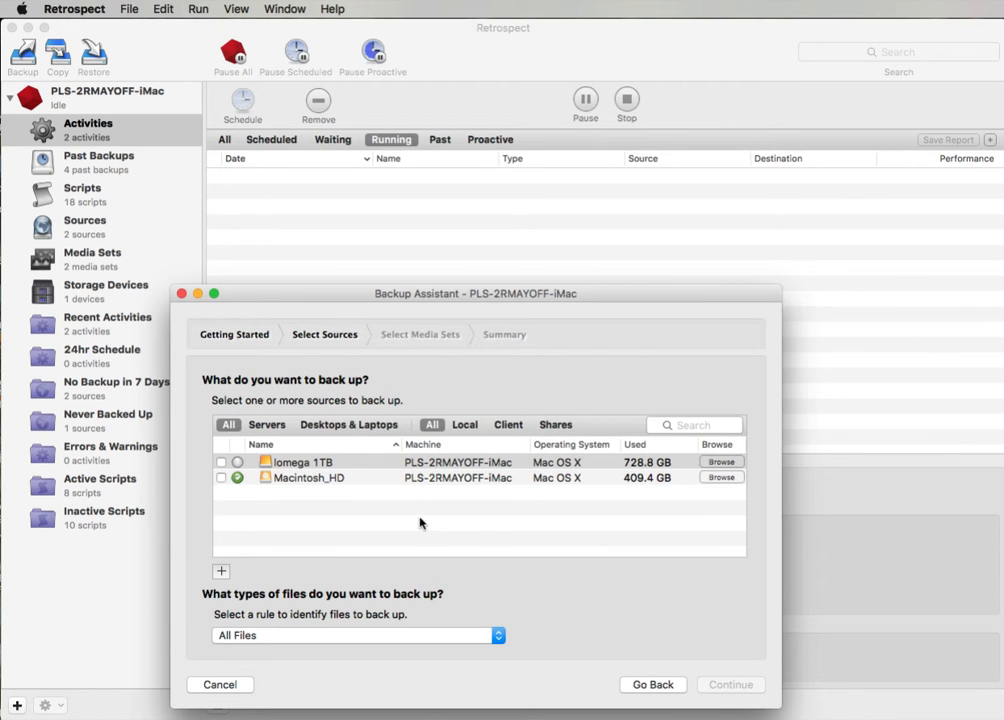
click(220, 476)
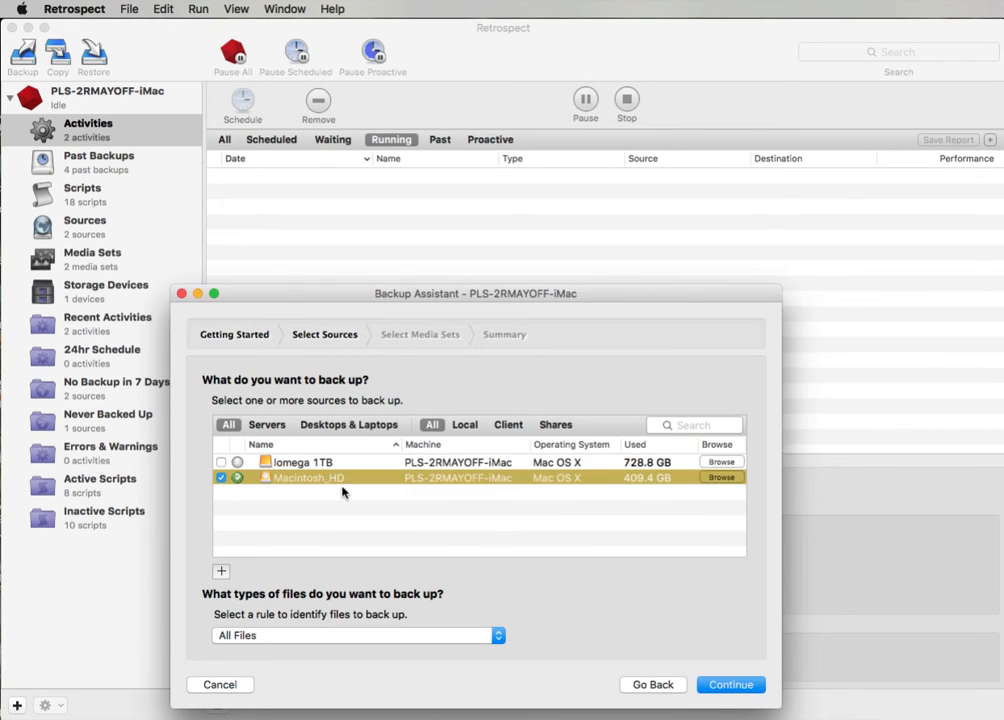
mouse_move(324, 490)
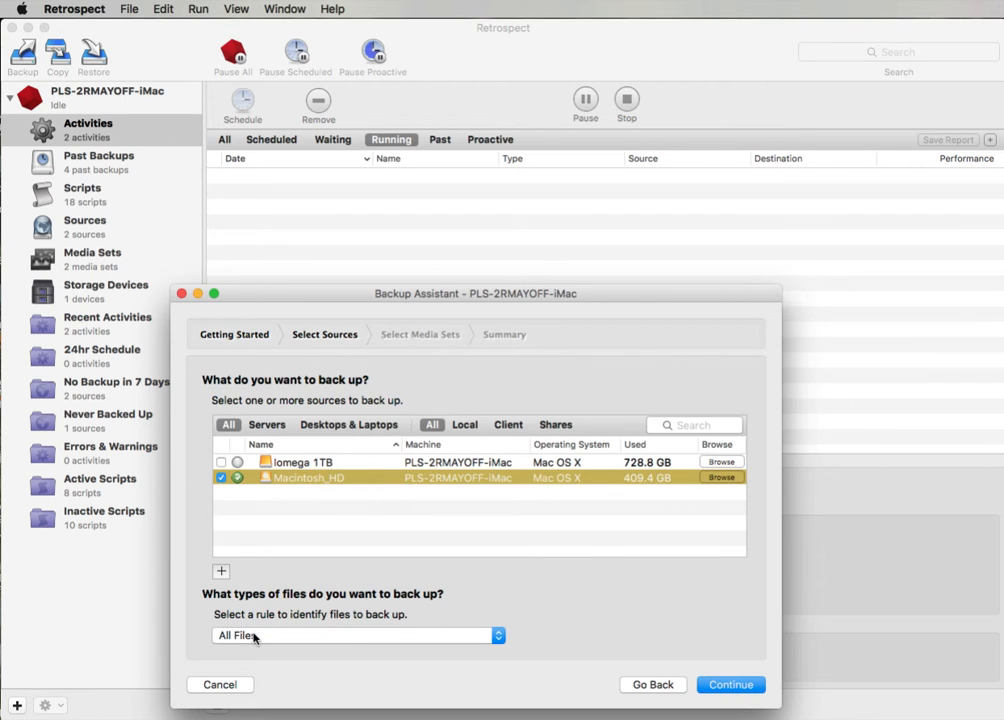
mouse_move(308, 524)
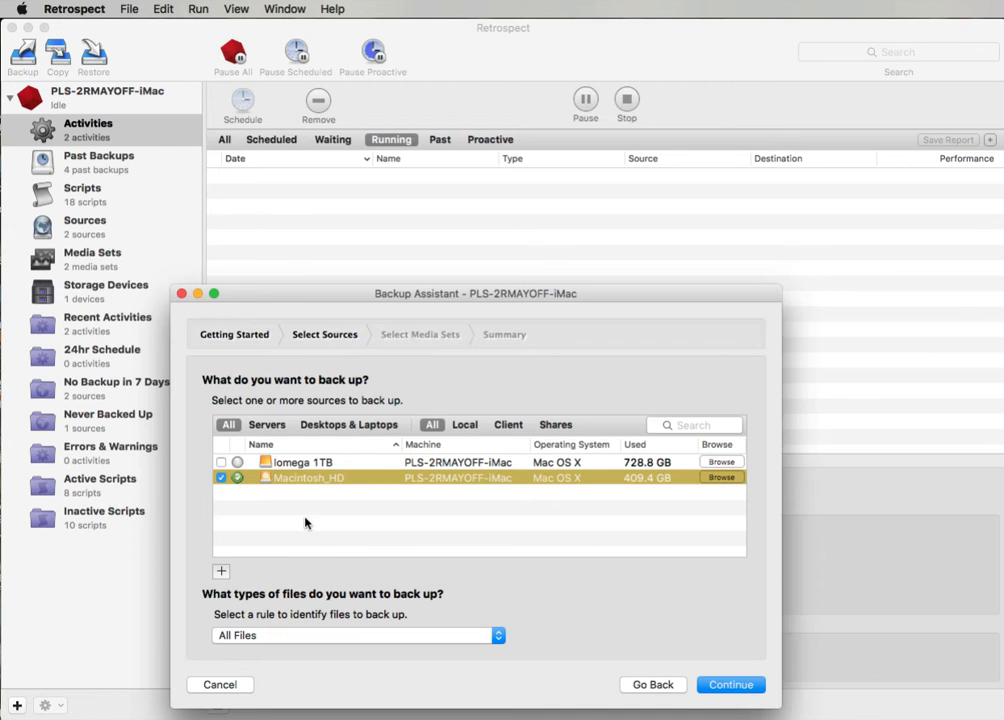
mouse_move(264, 578)
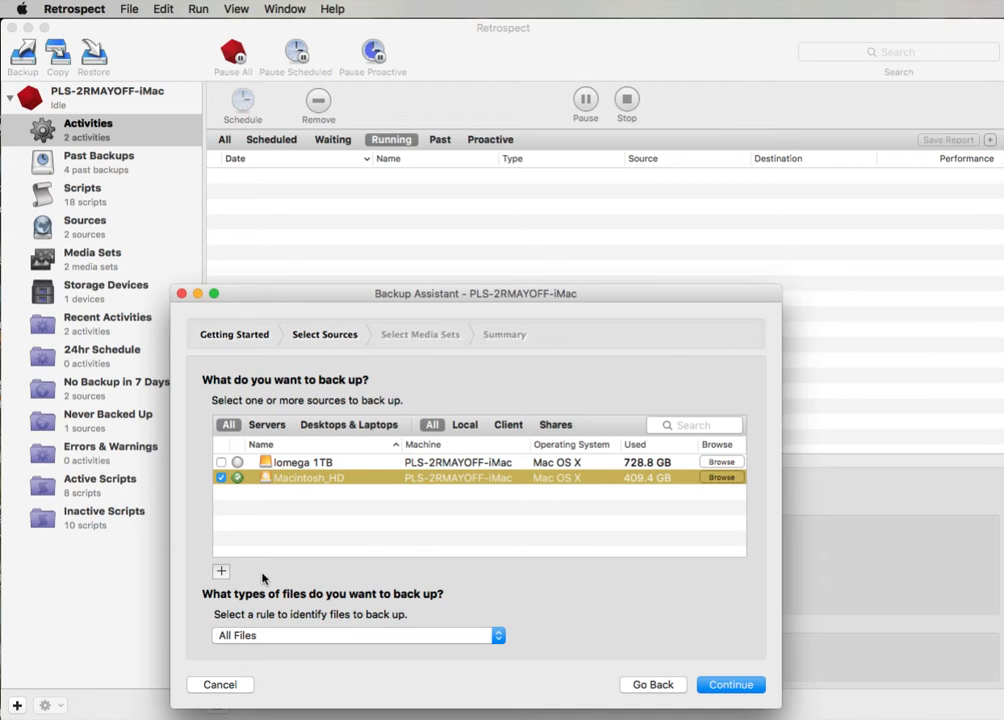
mouse_move(368, 568)
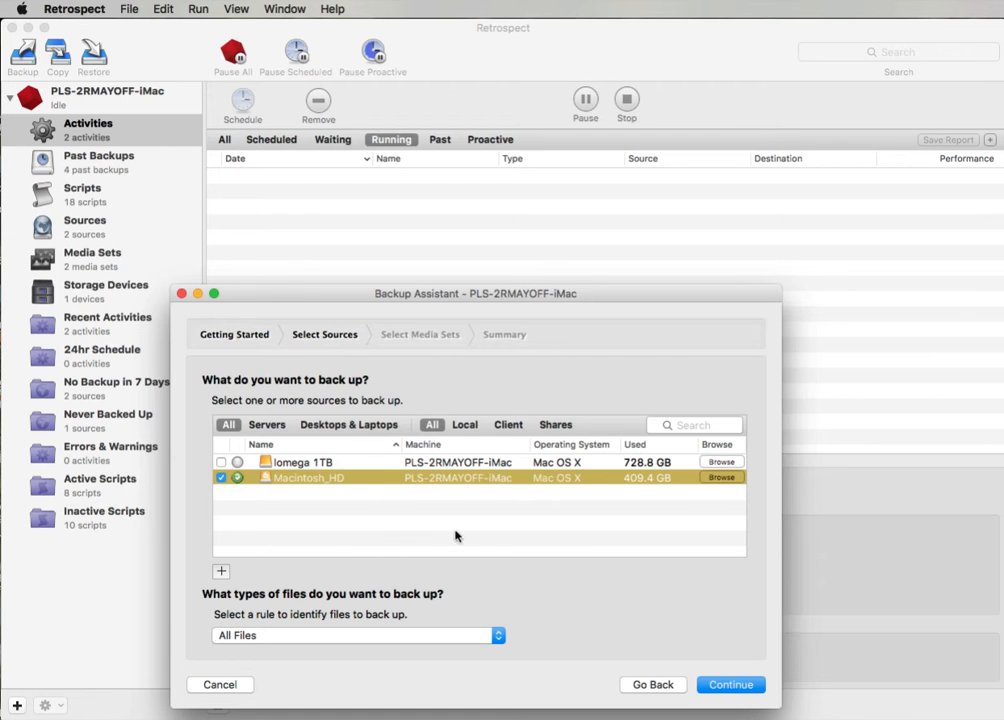
click(300, 460)
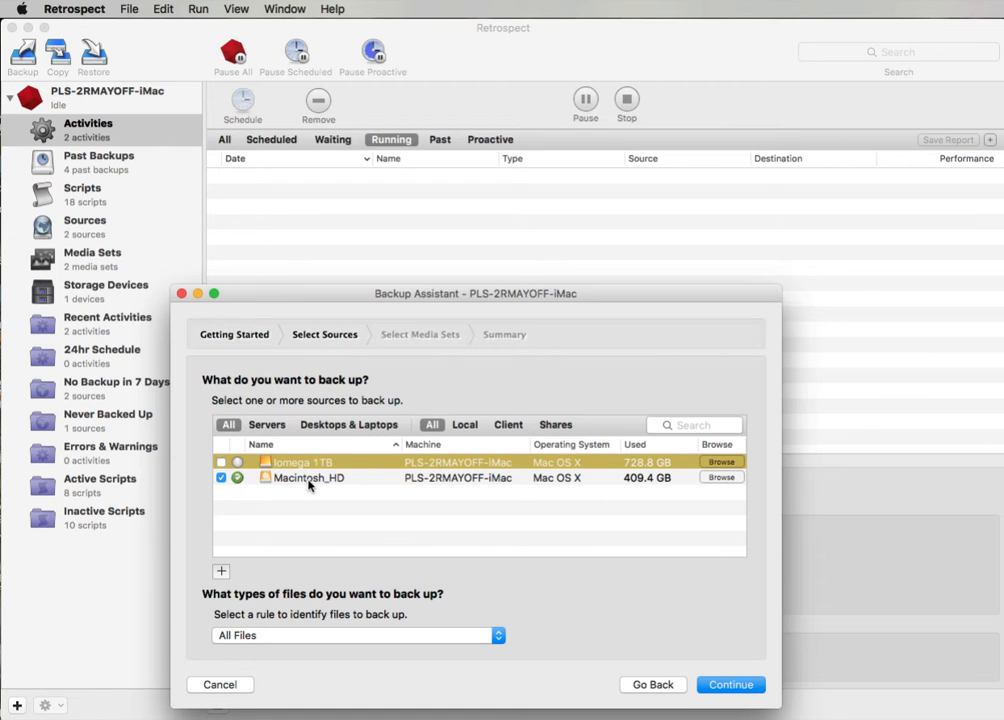
mouse_move(722, 478)
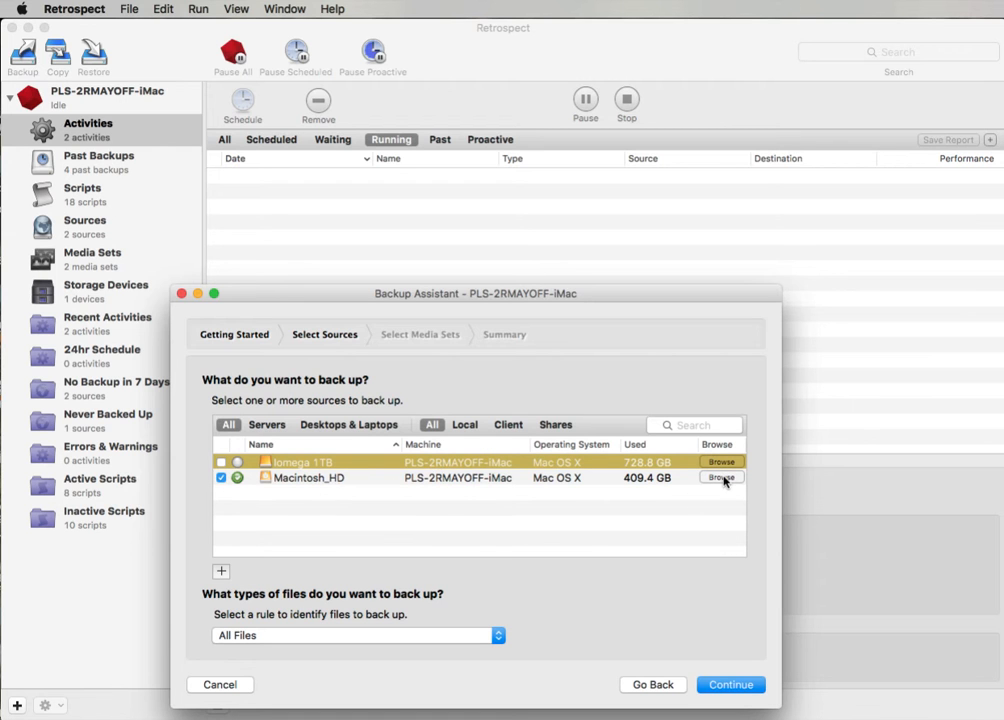
Browse Macintosh_HD and add its Test Data folder as a favorite folder source.
click(720, 476)
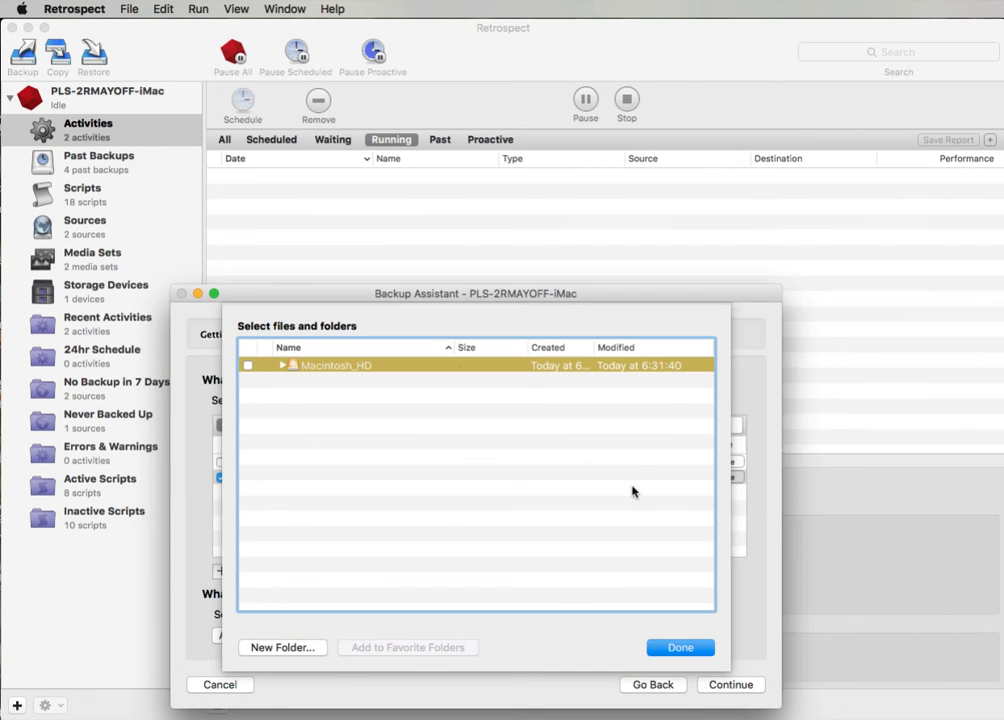
click(286, 364)
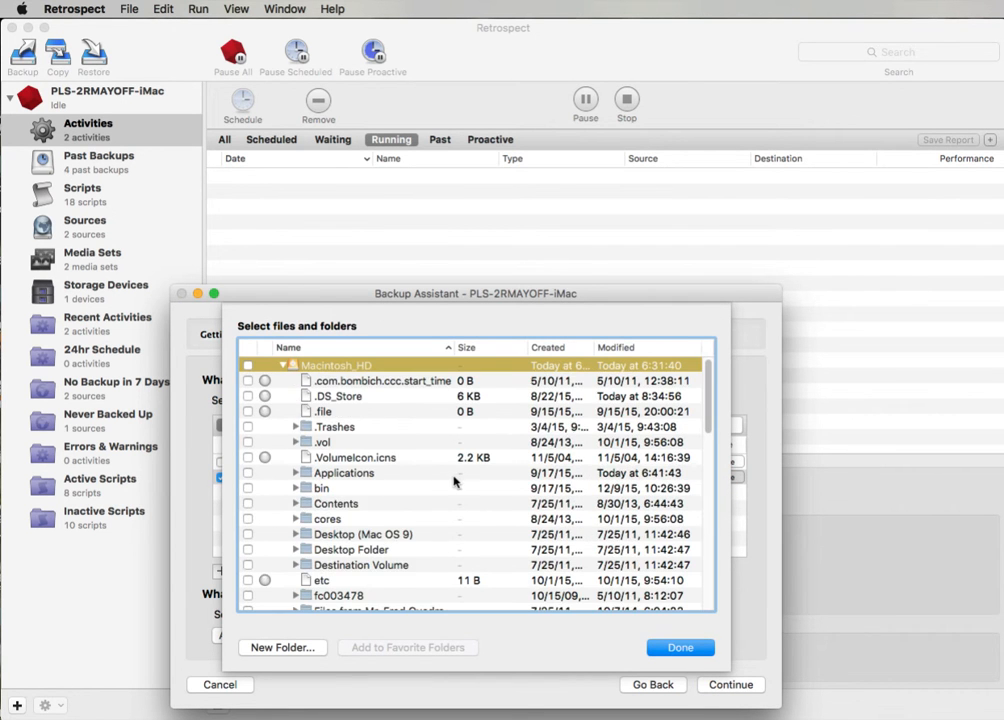
scroll(down, 3)
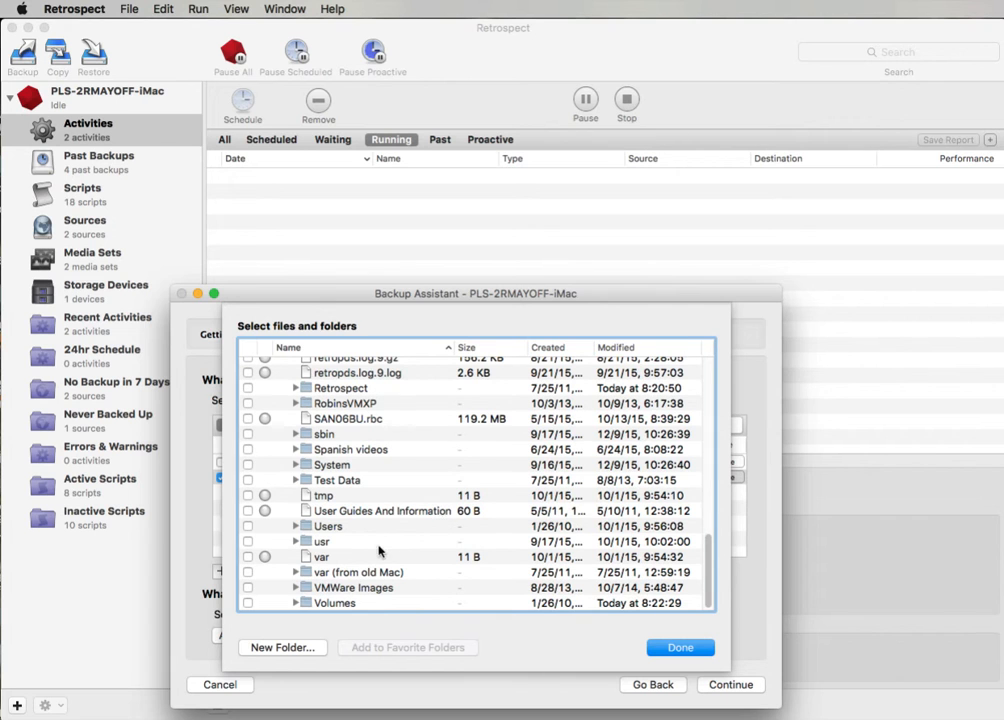
mouse_move(404, 568)
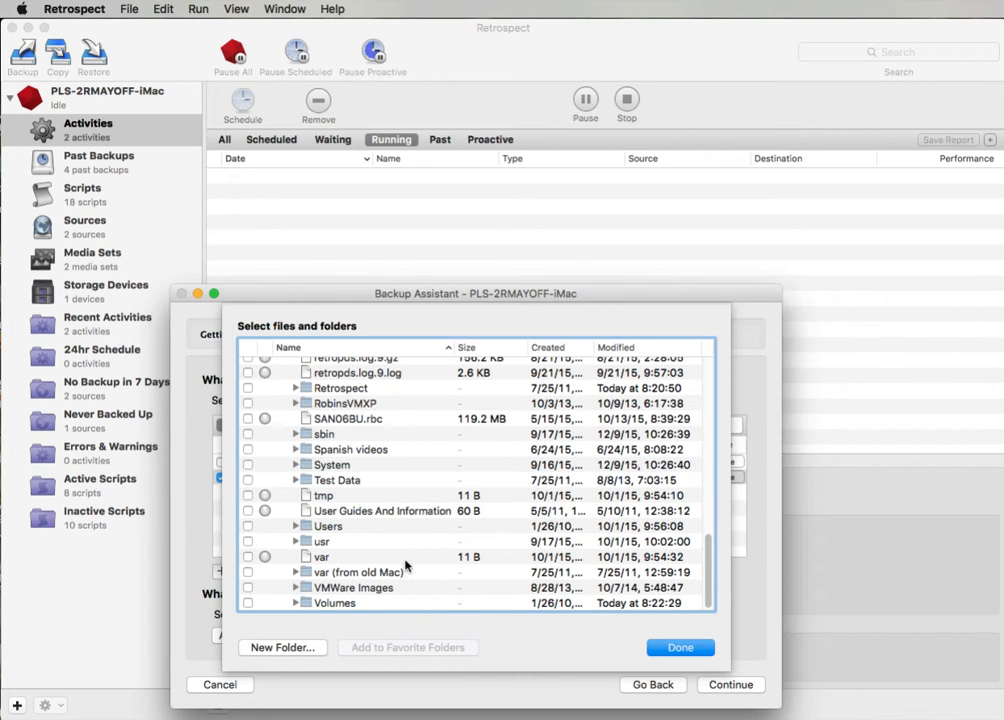
click(336, 480)
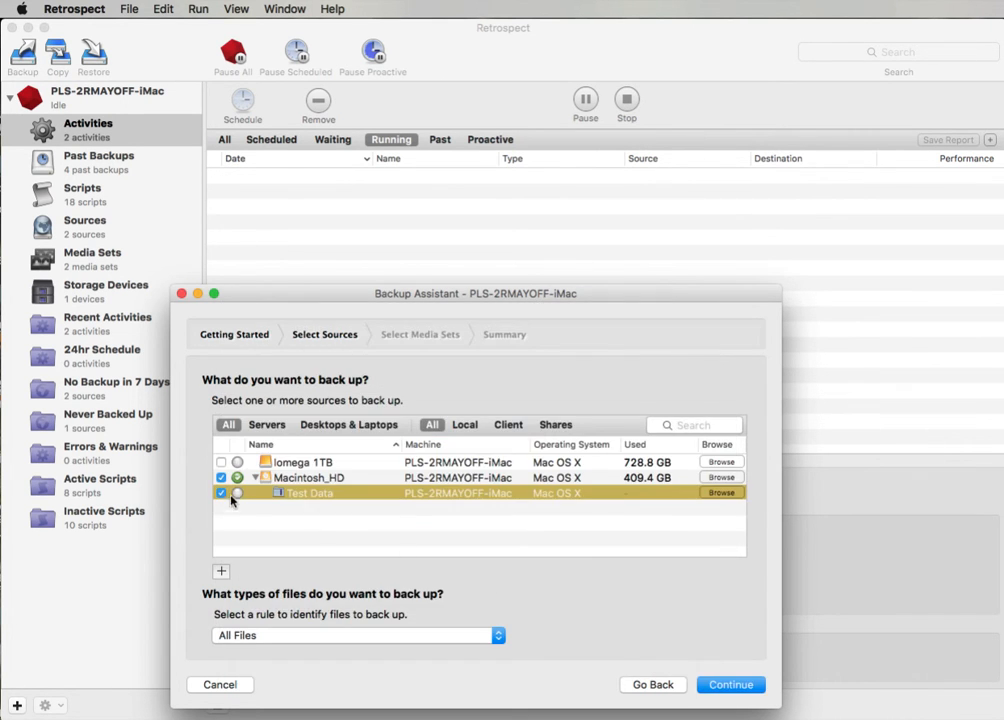
Check Test Data as the source and uncheck Macintosh_HD so only the folder is backed up.
click(238, 476)
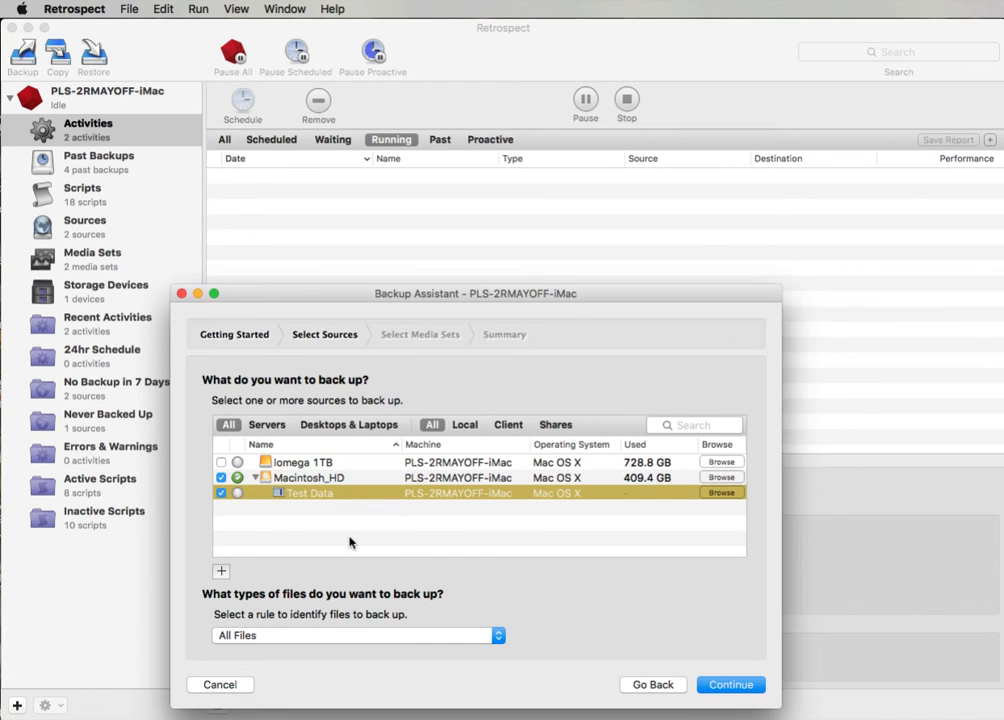
click(220, 476)
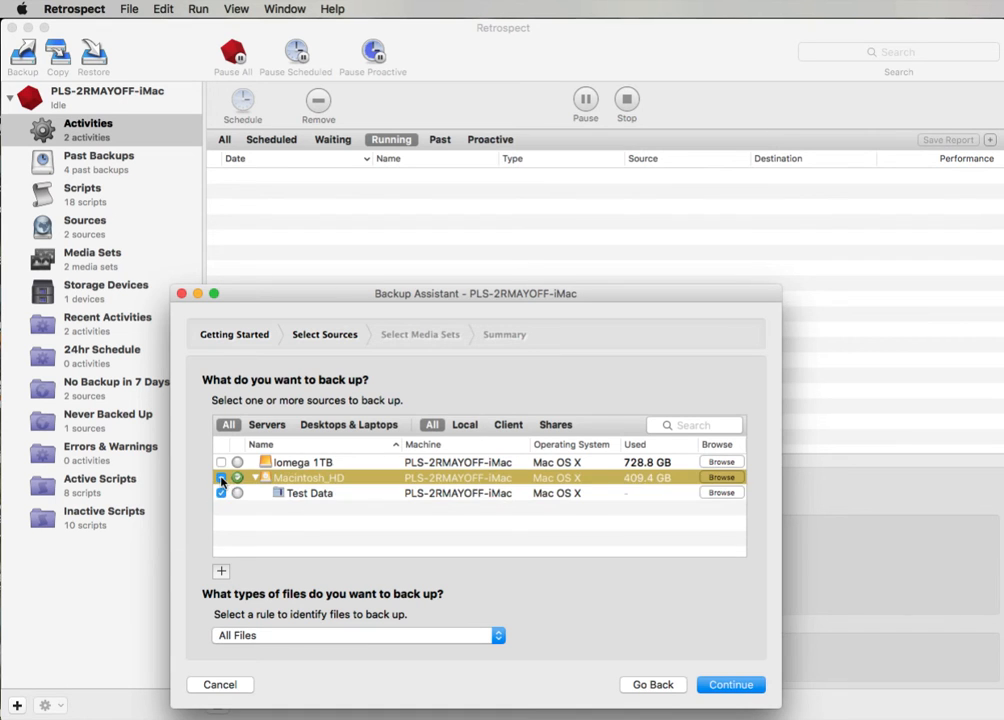
click(222, 492)
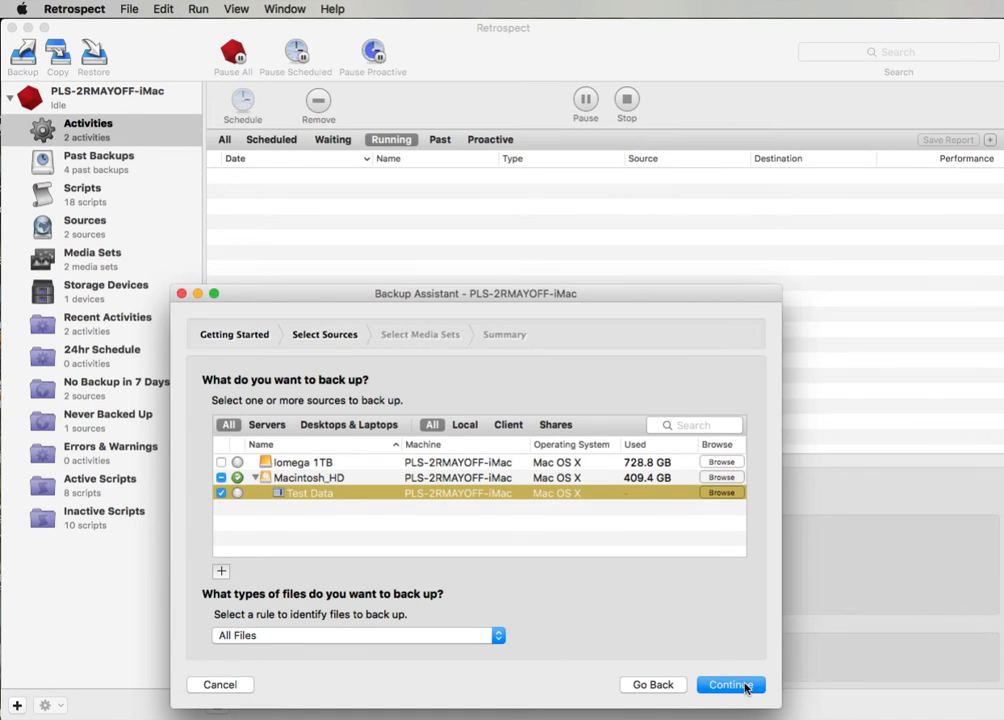
At the destination step, skip adding a new media set and choose My Cloud Media Set.
click(730, 684)
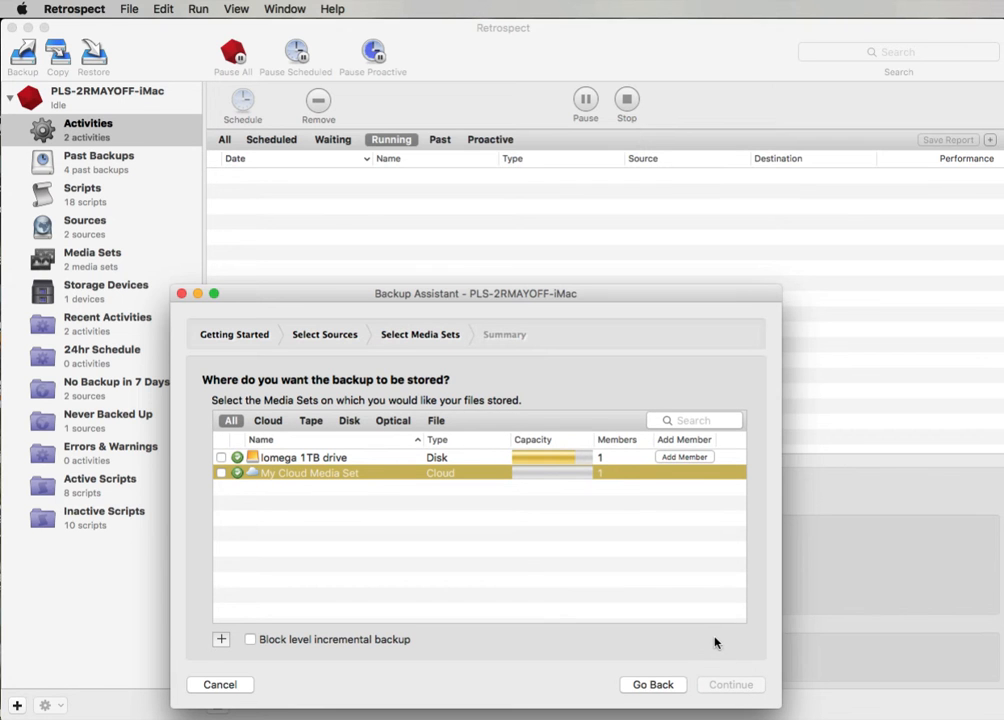
mouse_move(592, 592)
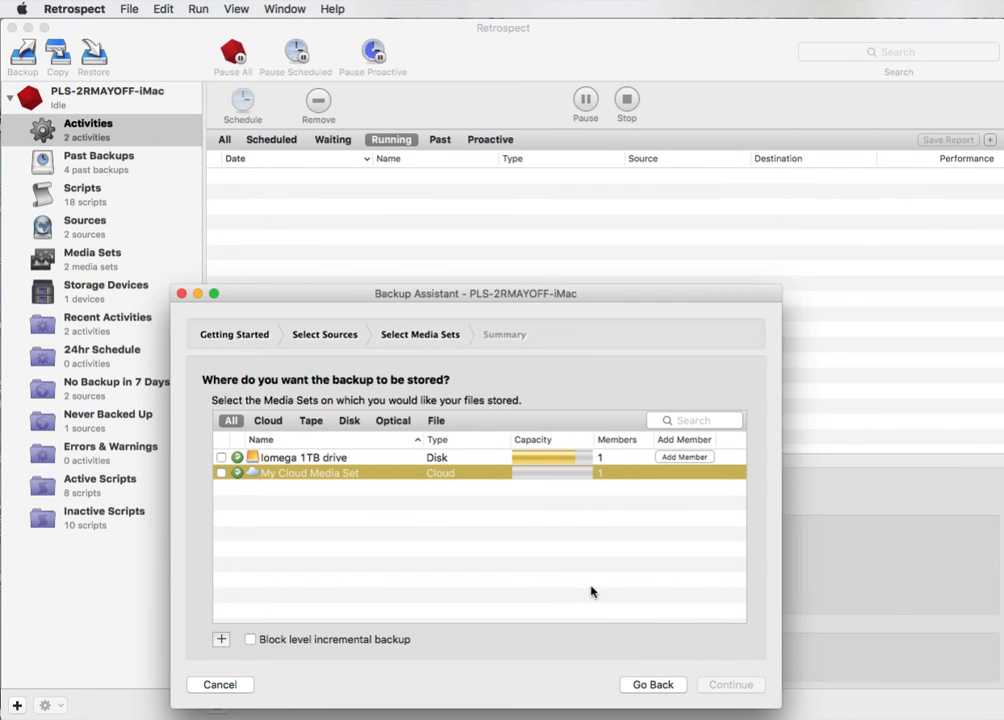
mouse_move(312, 478)
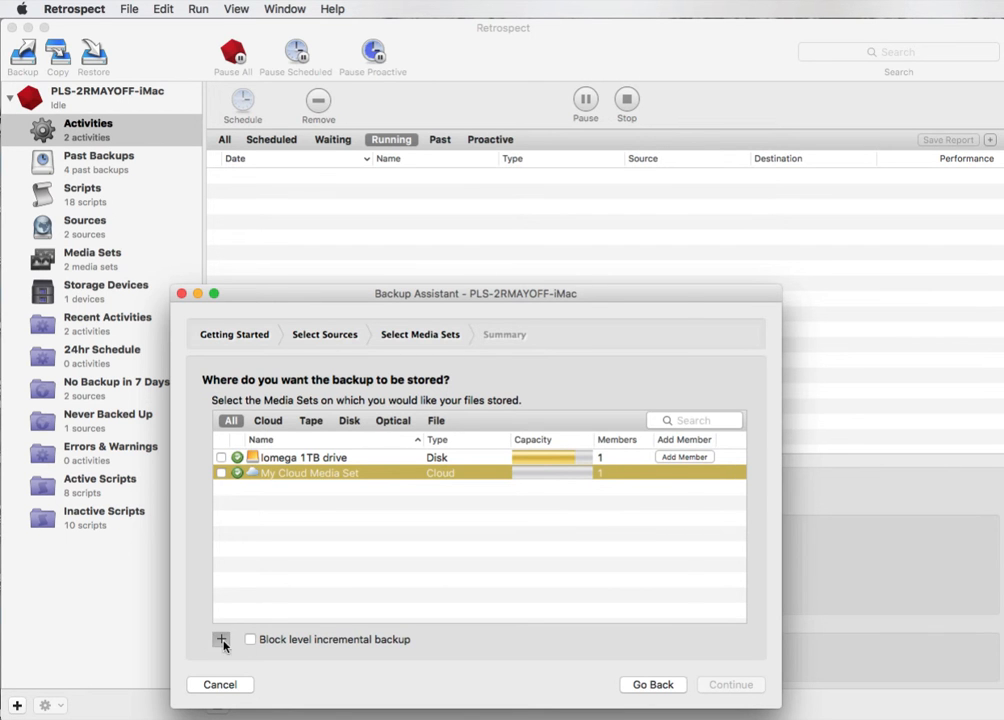
click(220, 640)
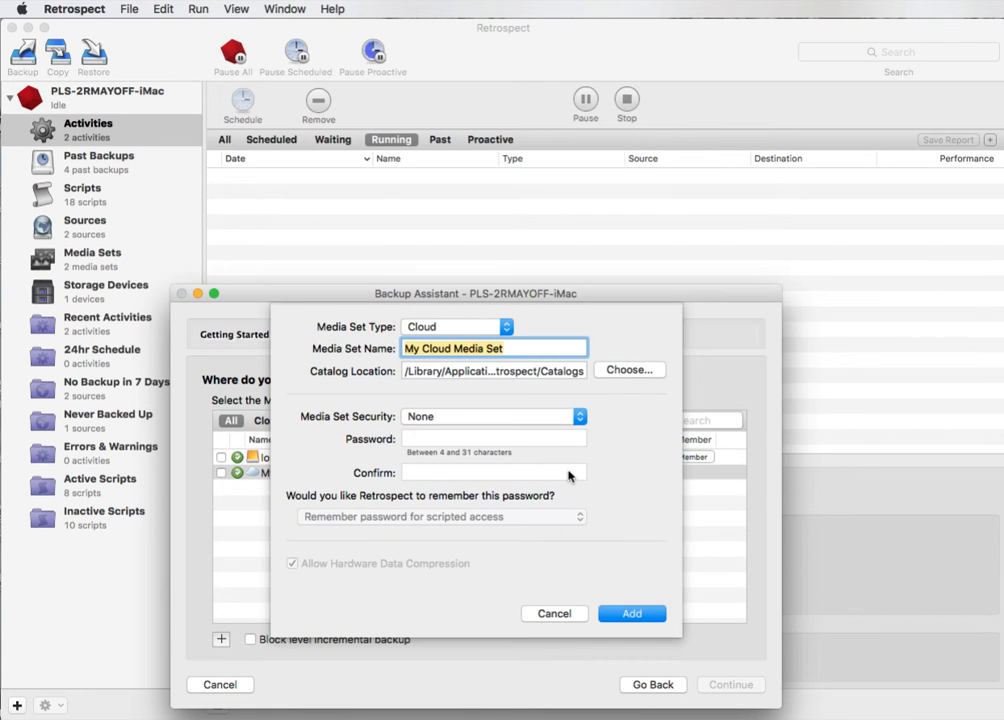
click(632, 612)
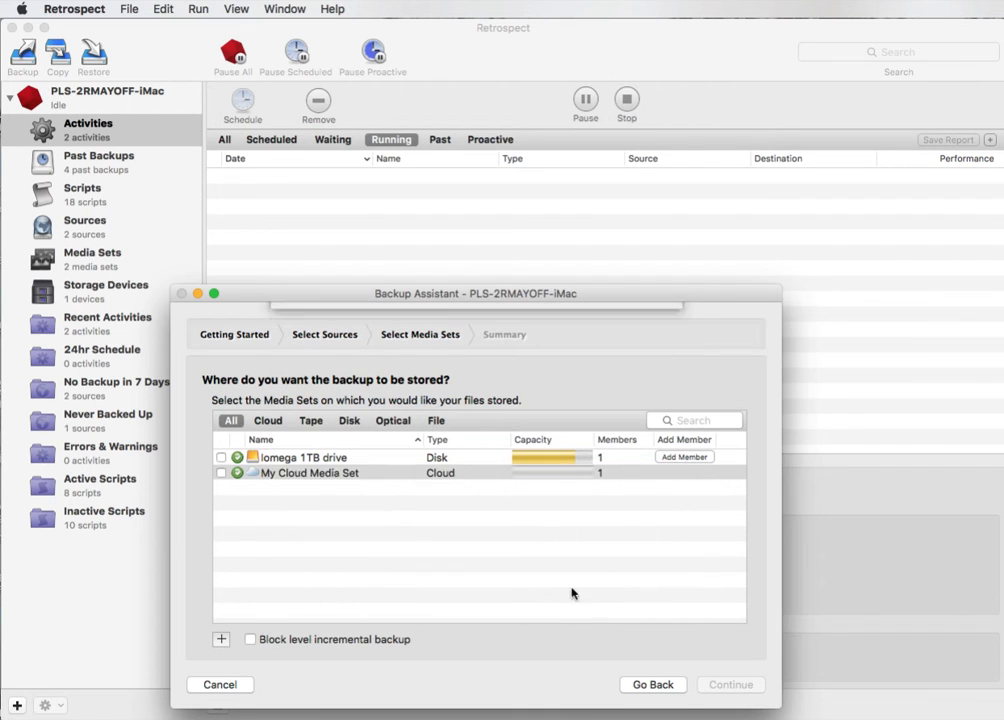
click(220, 472)
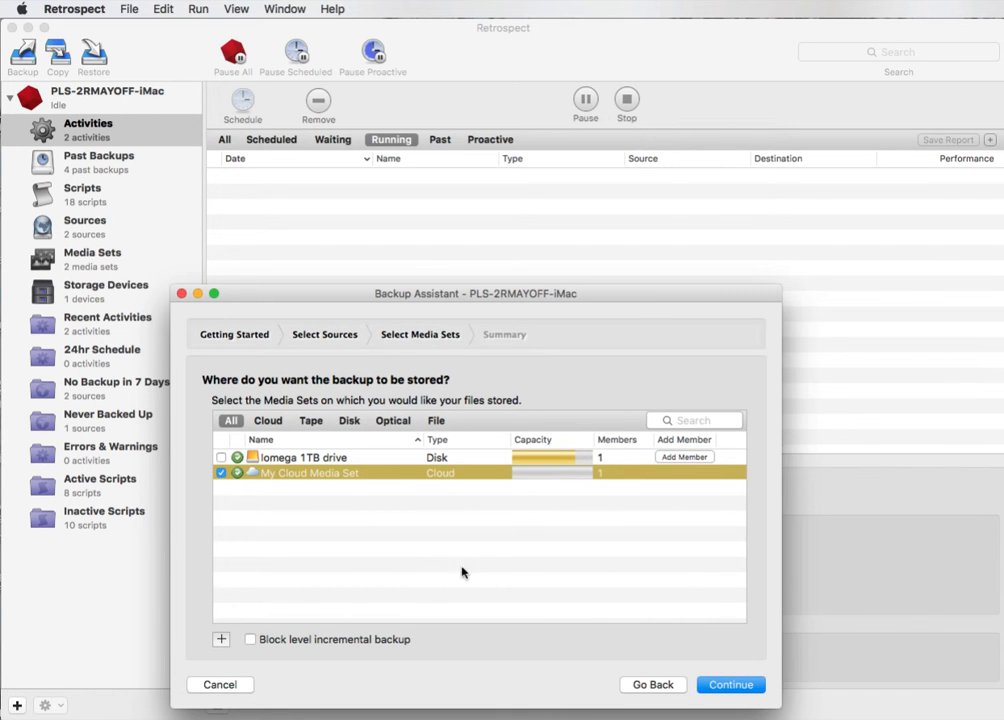